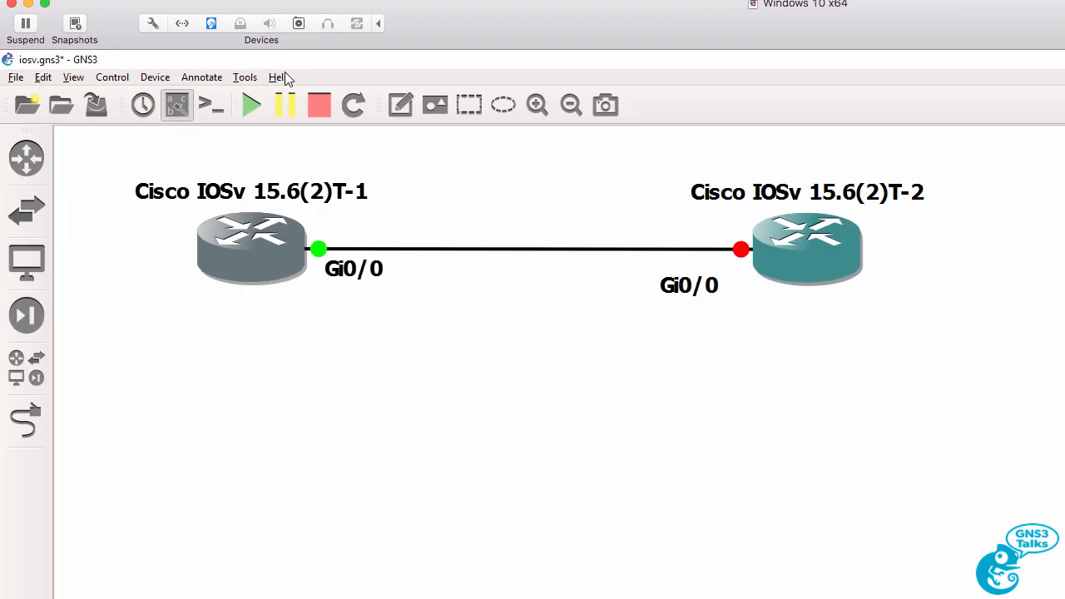
# Add a third Cisco IOSv 15.6(2)T router and start a link from router 1
pyautogui.click(279, 76)
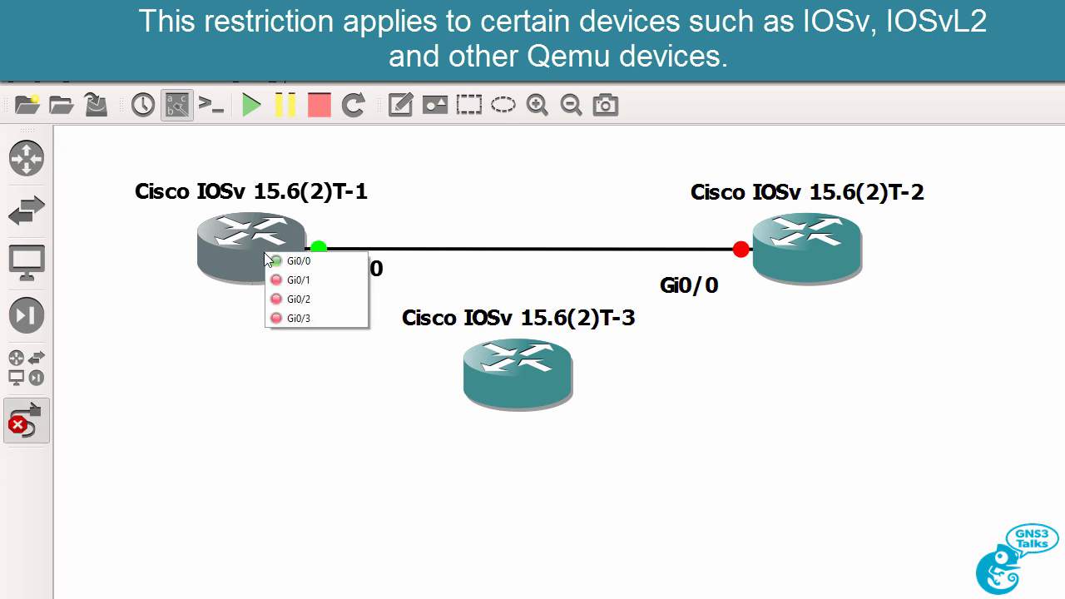
# Try linking running router 1, dismiss the error, and link router 2 Gi0/1 to router 3 Gi0/0
pyautogui.click(298, 260)
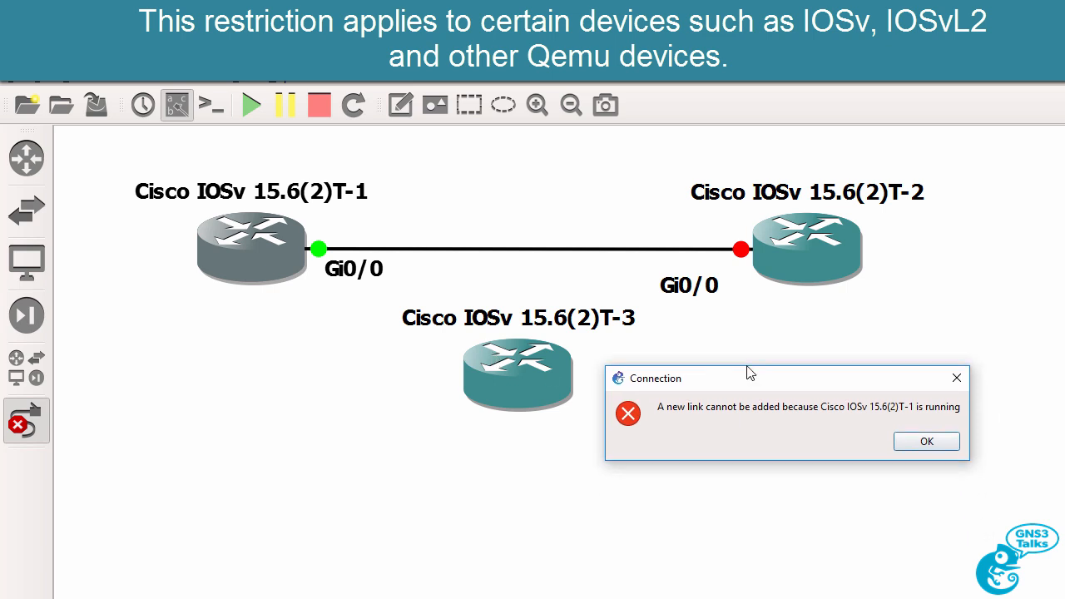
pyautogui.moveTo(926, 441)
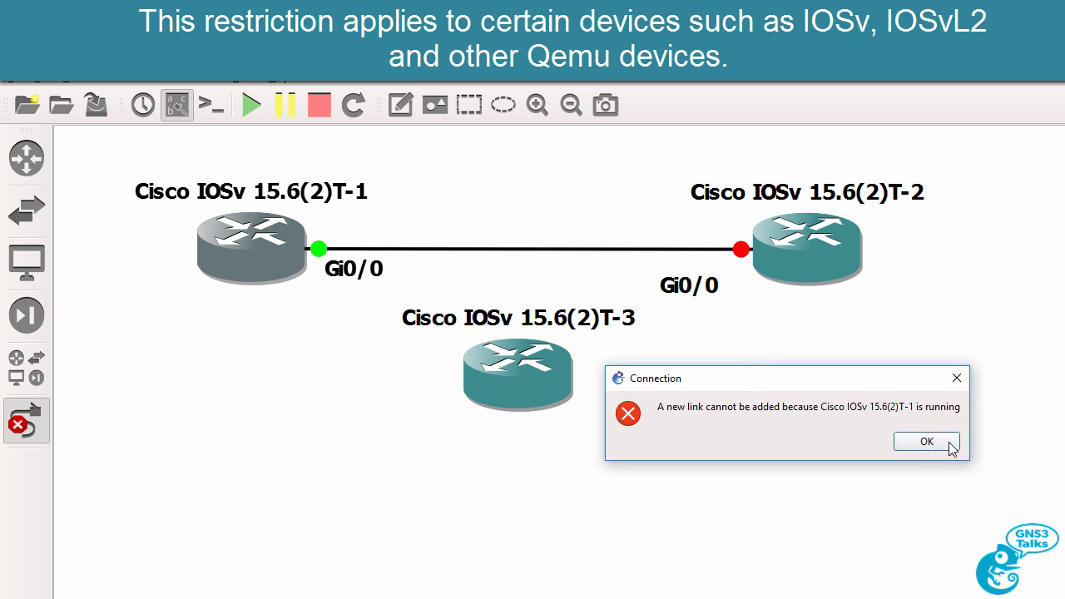
pyautogui.click(926, 441)
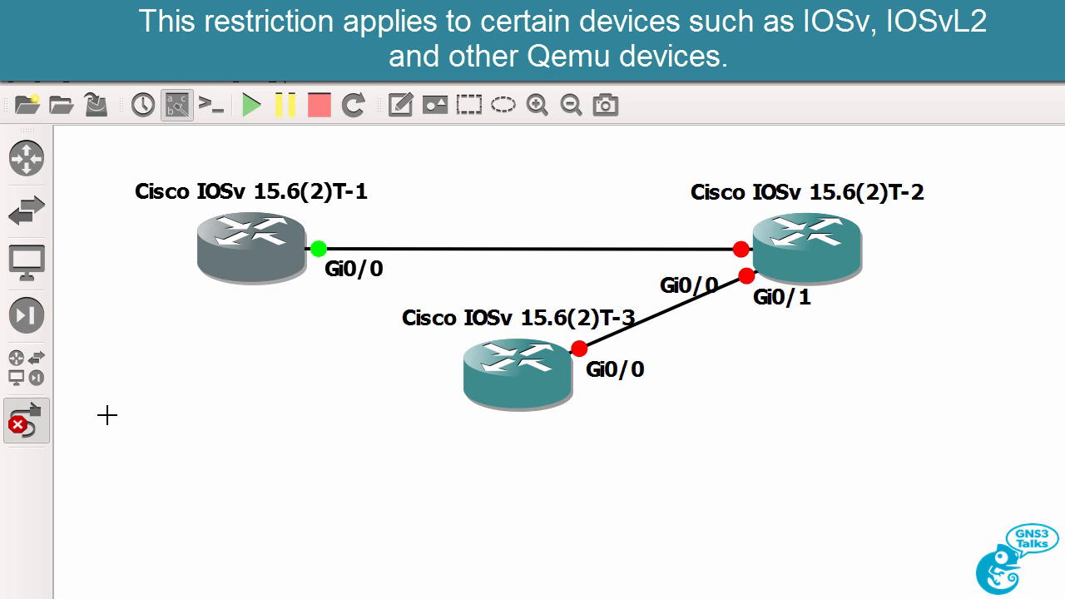
pyautogui.moveTo(520, 370); pyautogui.dragTo(554, 437)
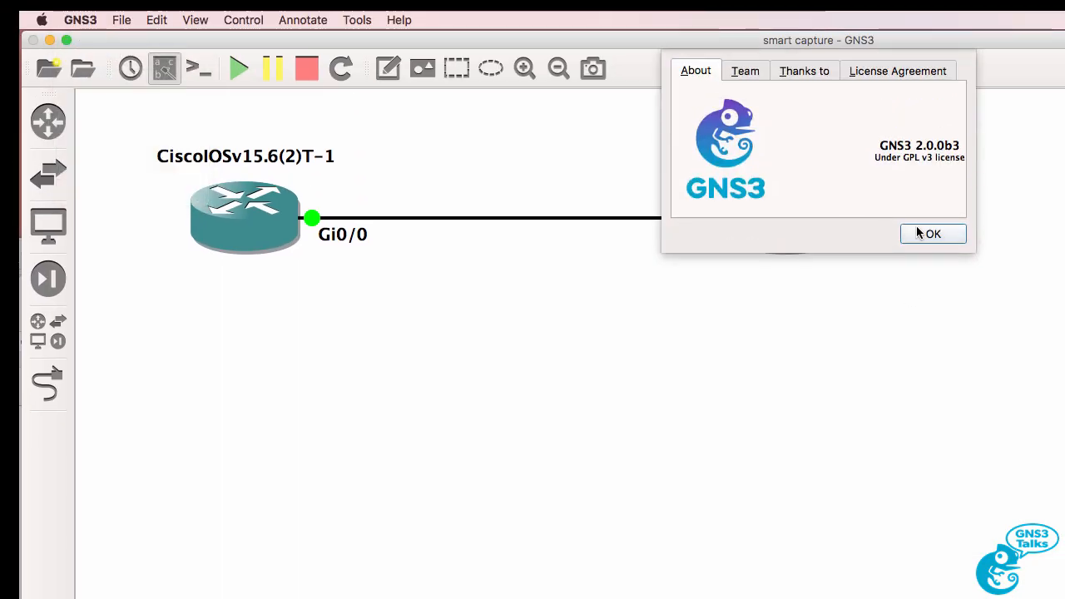
# Close About and link running router 1 Gi0/1 to router 3 Gi0/0
pyautogui.click(932, 234)
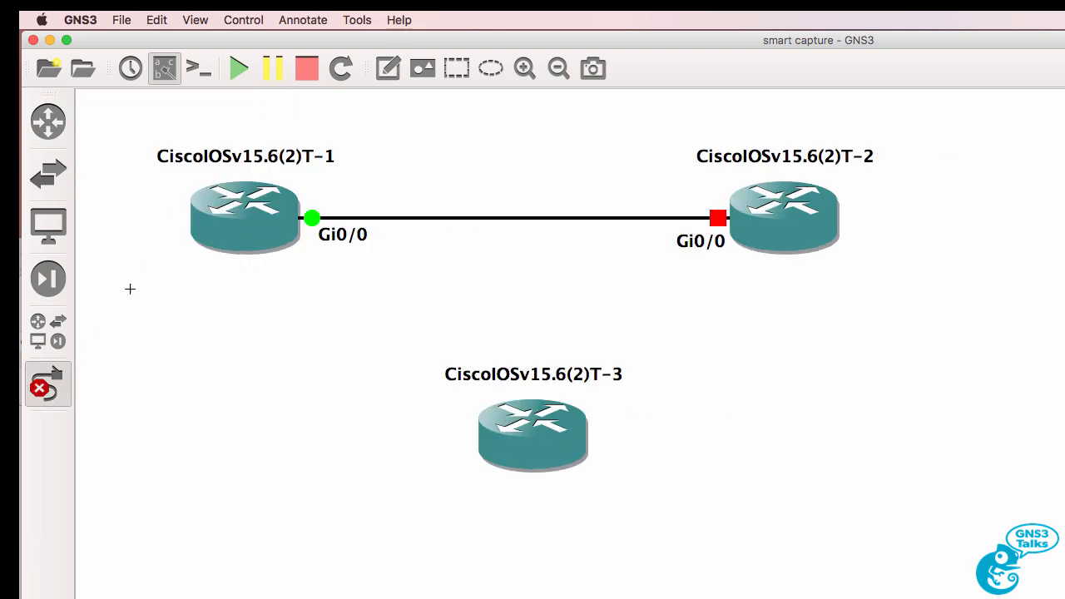
pyautogui.click(532, 432)
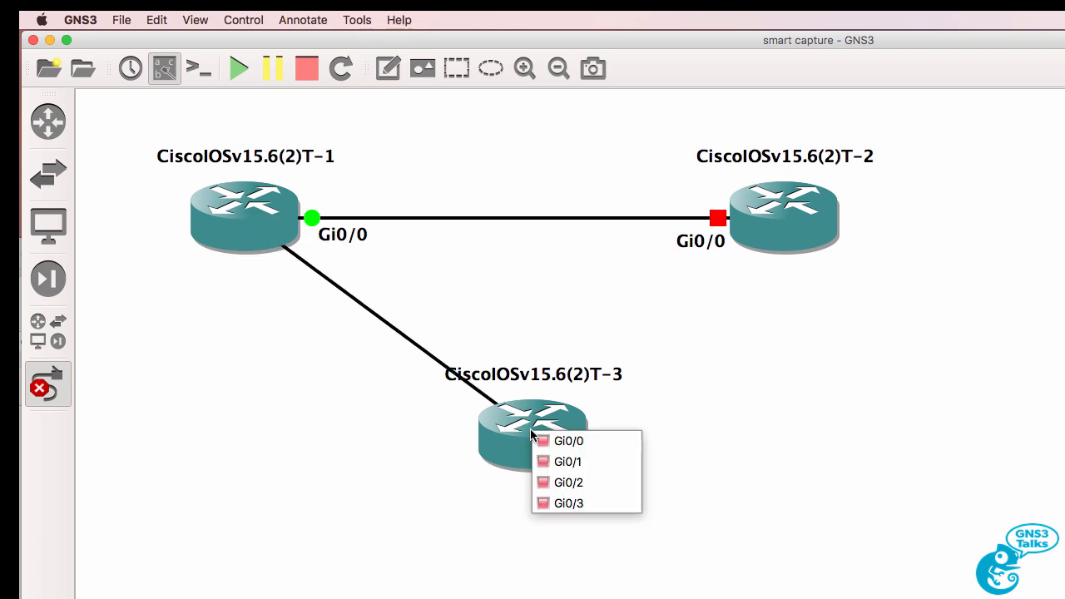
pyautogui.click(568, 440)
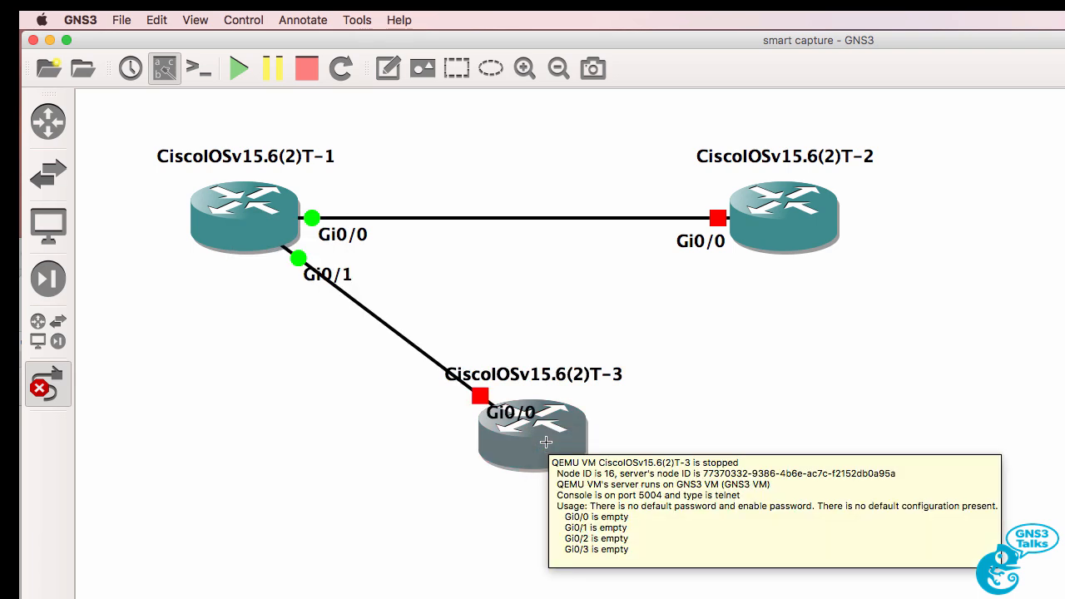